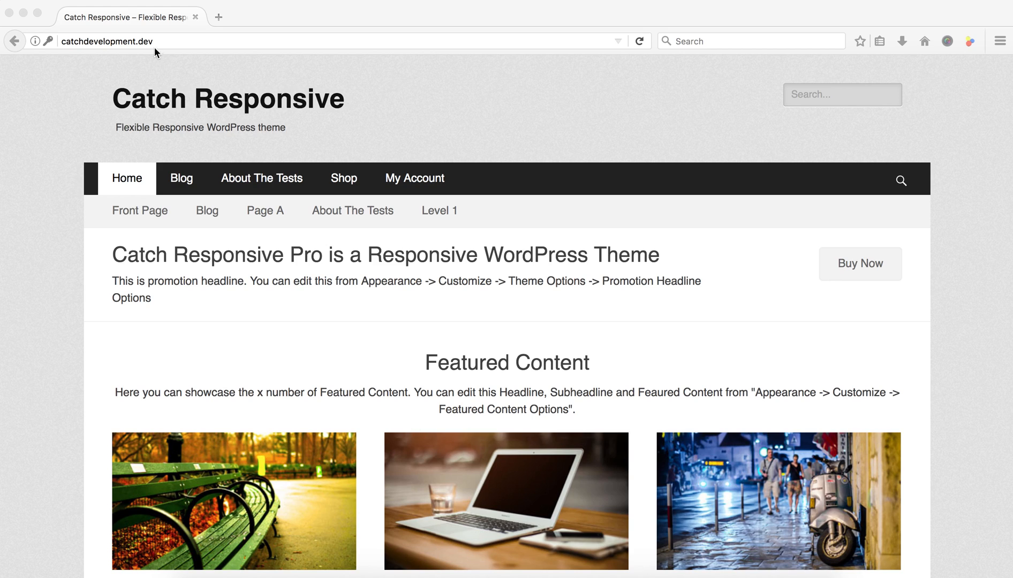
Go to the site's wp-admin address to reach the WordPress login page.
left_click(110, 41)
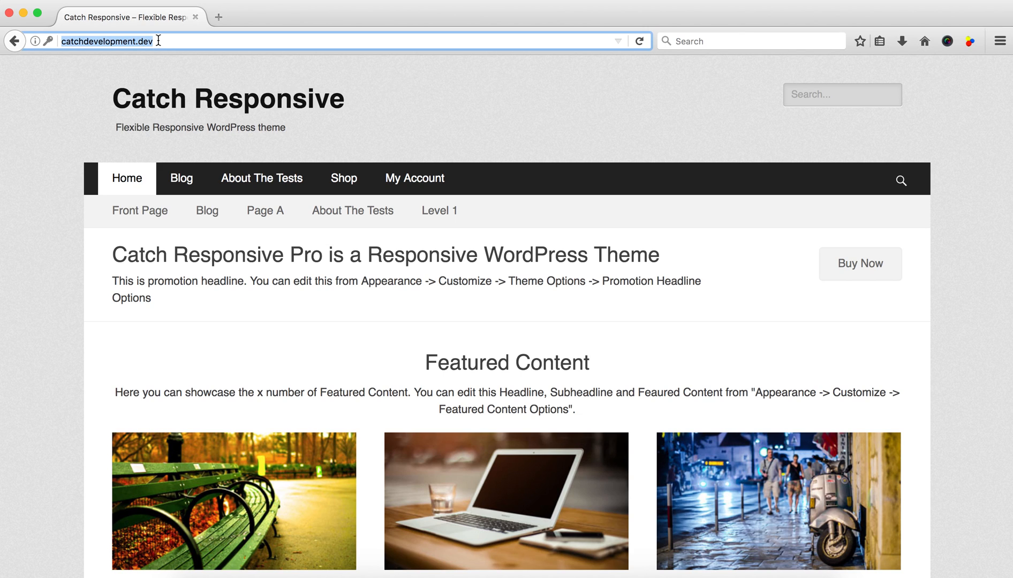
key("Return")
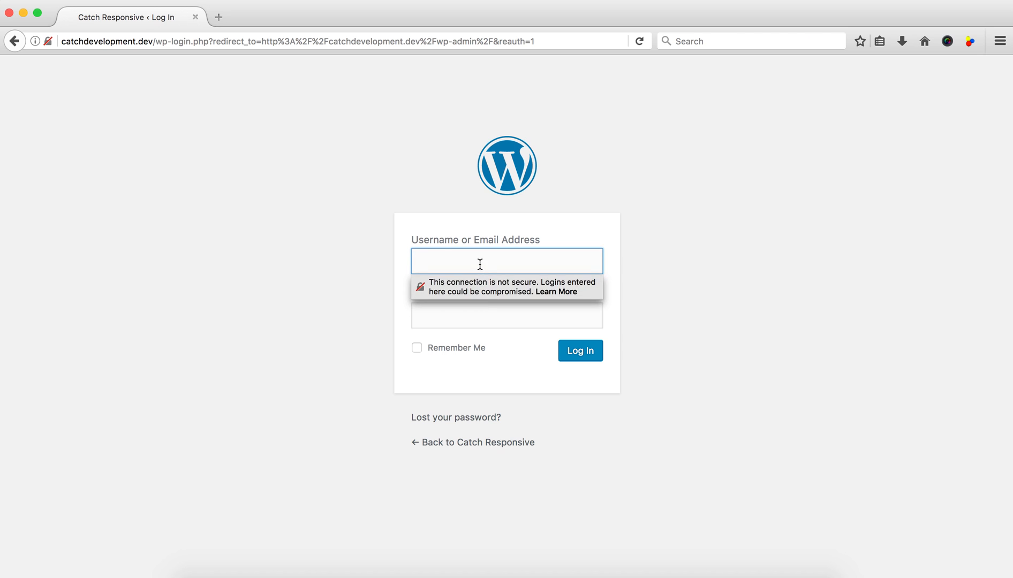
Log in as sakinshrest with the admin password.
type("sakinshrestha")
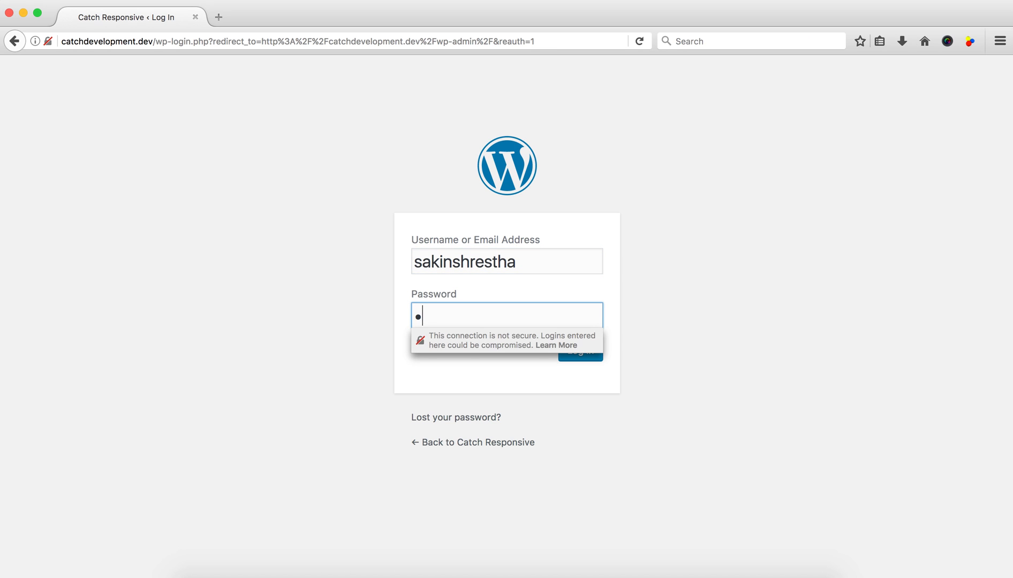
type("password")
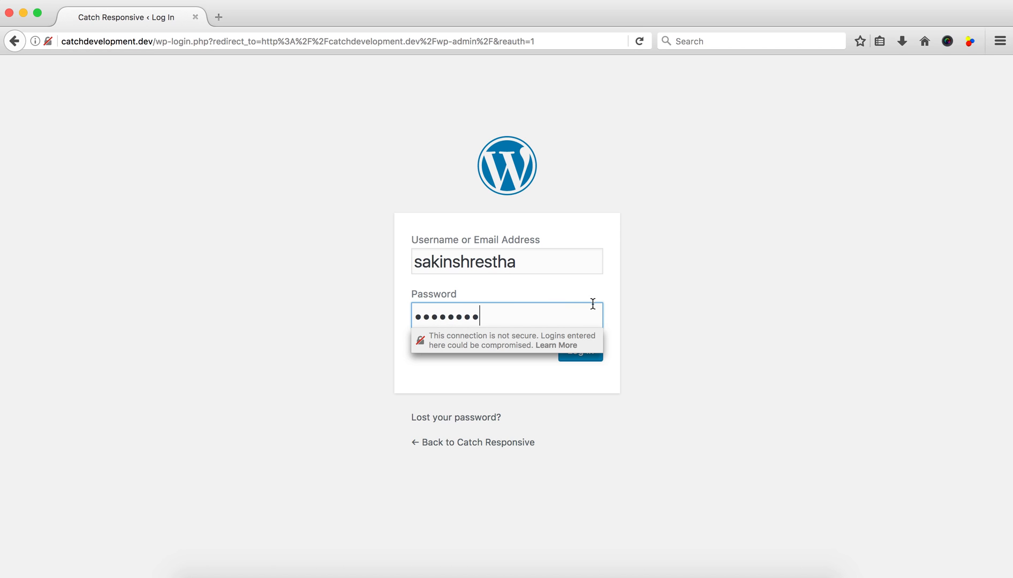
left_click(579, 350)
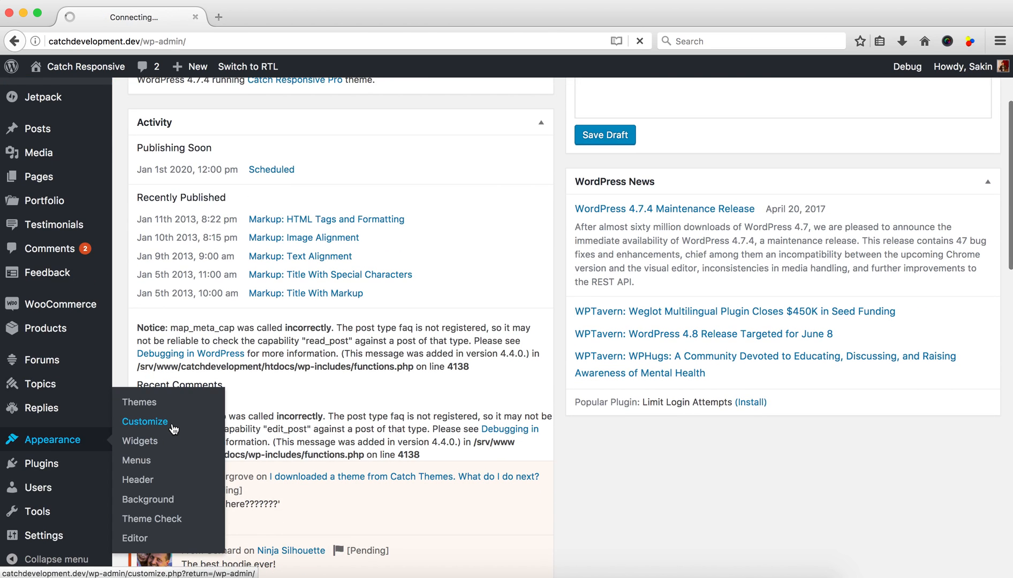
Open the Customizer and bring up the Featured Slider section.
left_click(145, 421)
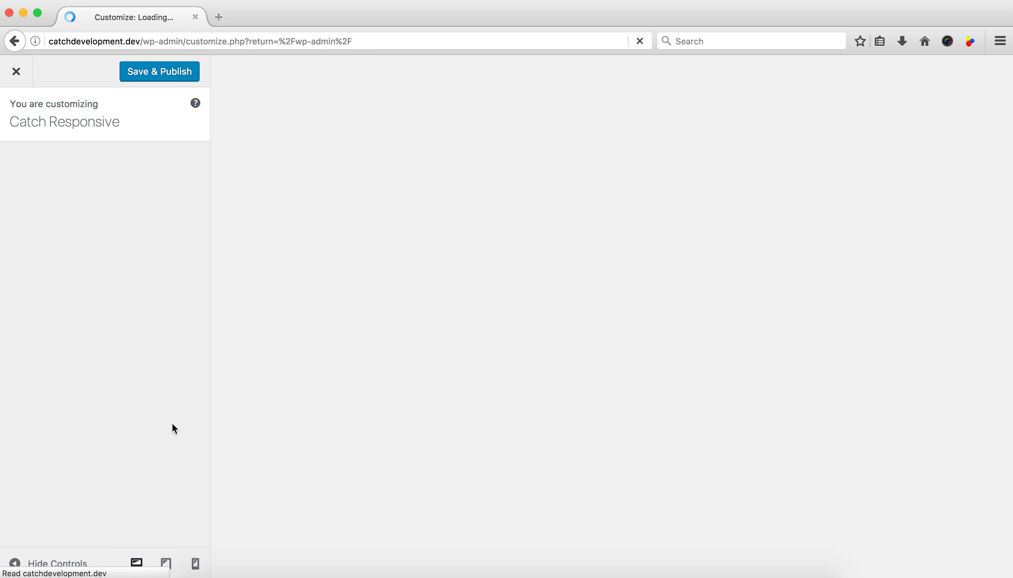
left_click(159, 71)
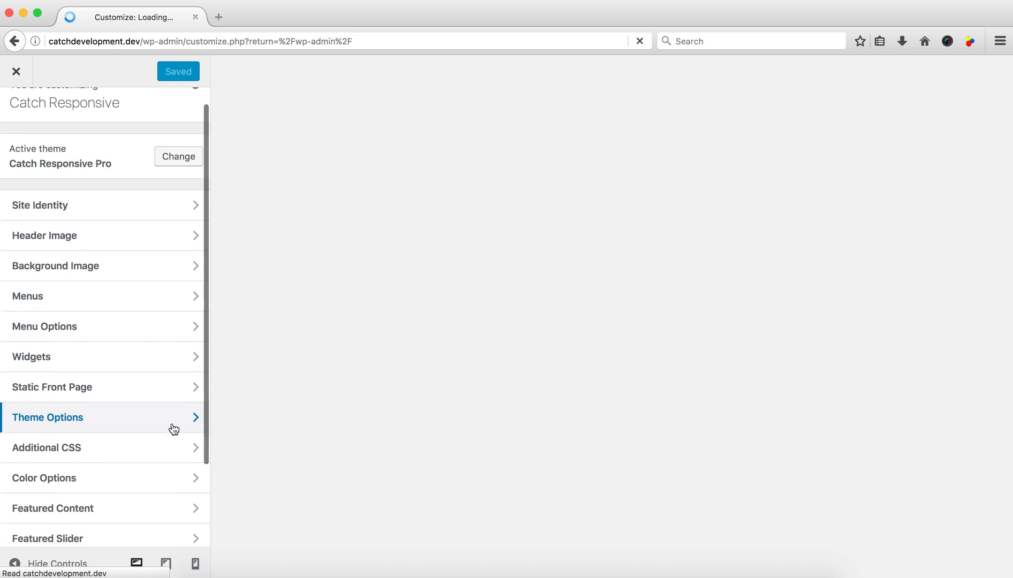
scroll("down", 3)
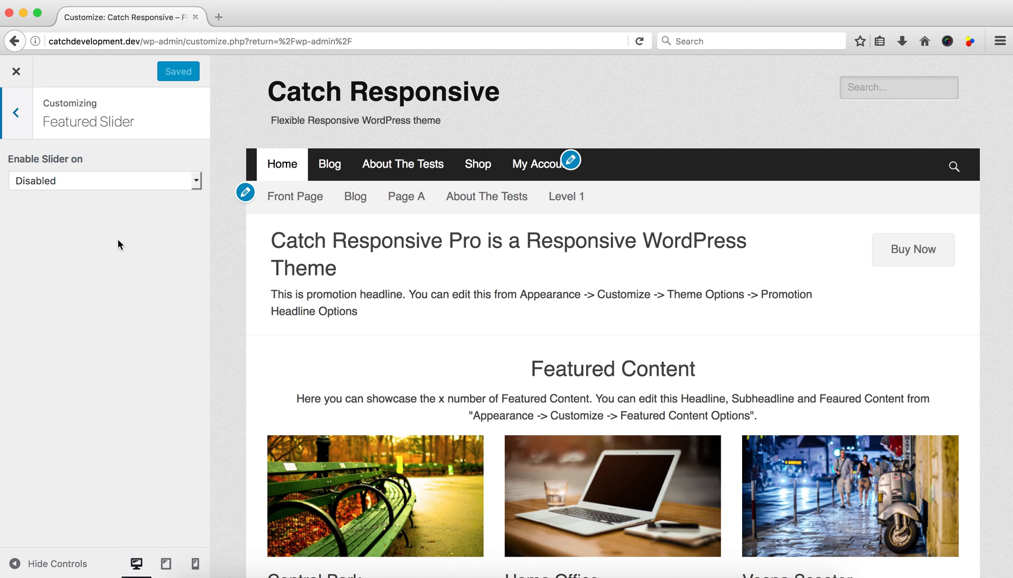
mouse_move(90, 171)
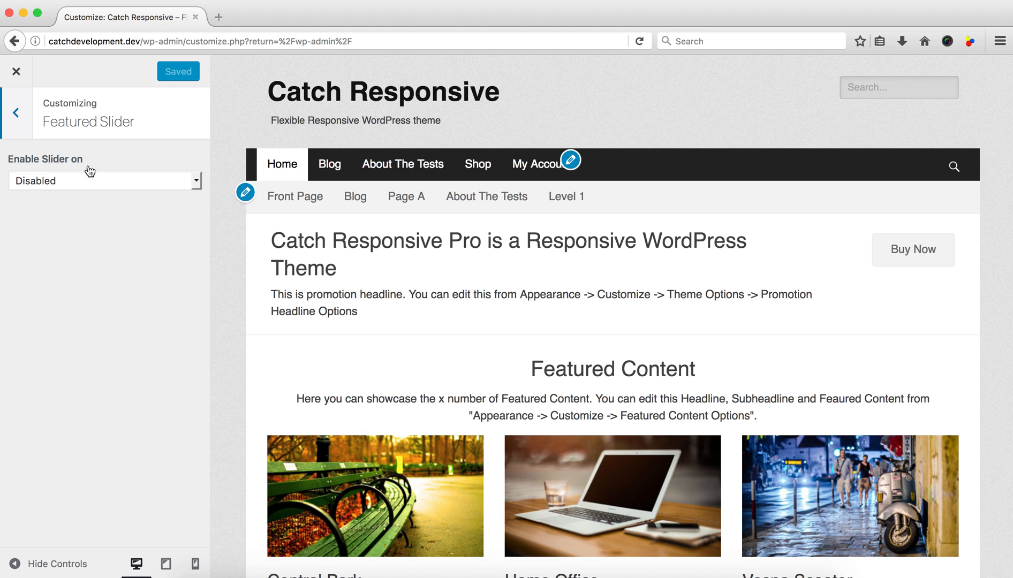
Enable the slider on Homepage / Frontpage, keeping the Fade Out transition effect.
left_click(104, 181)
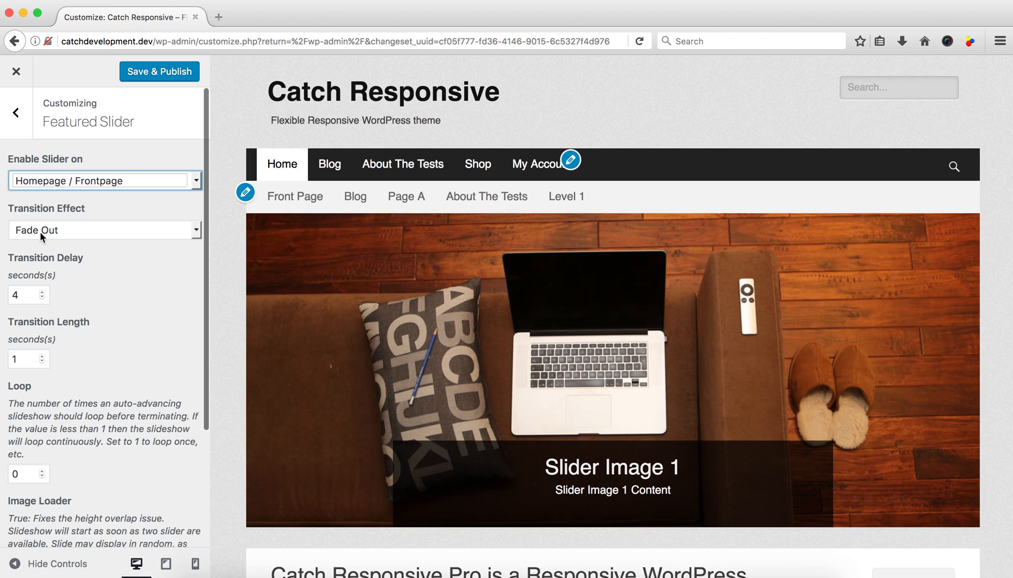
left_click(104, 230)
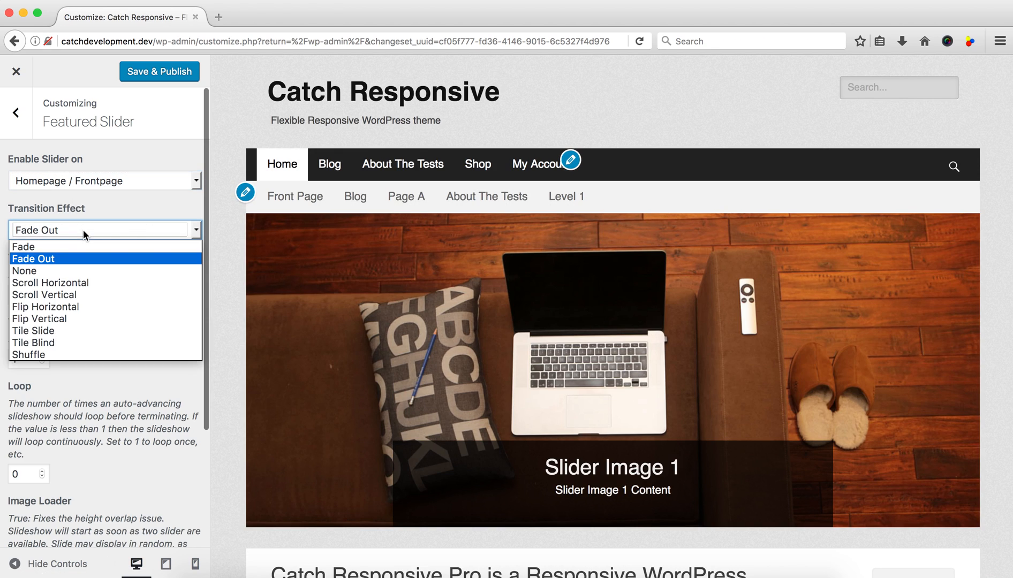
left_click(34, 259)
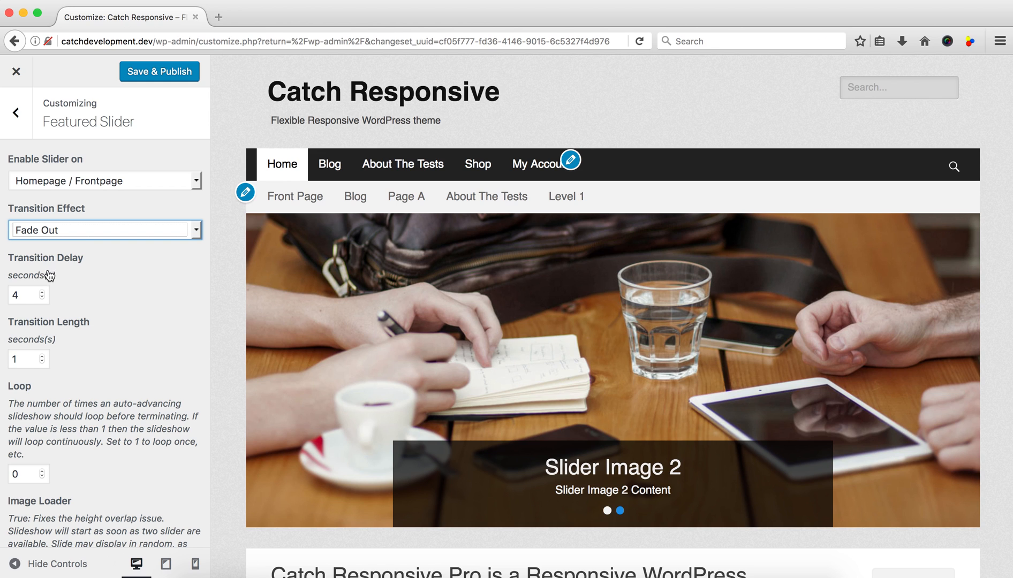
mouse_move(68, 410)
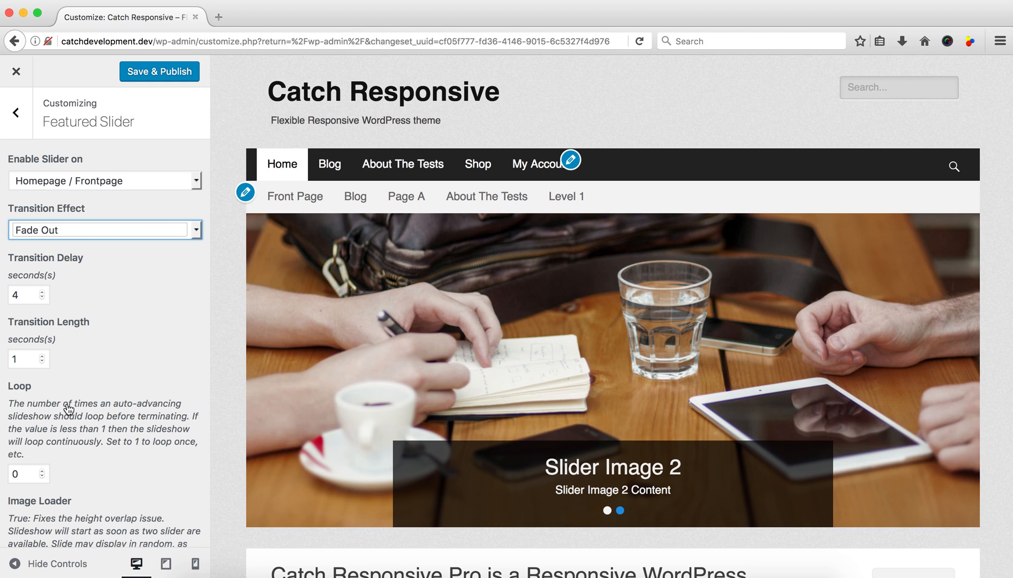
scroll("down", 3)
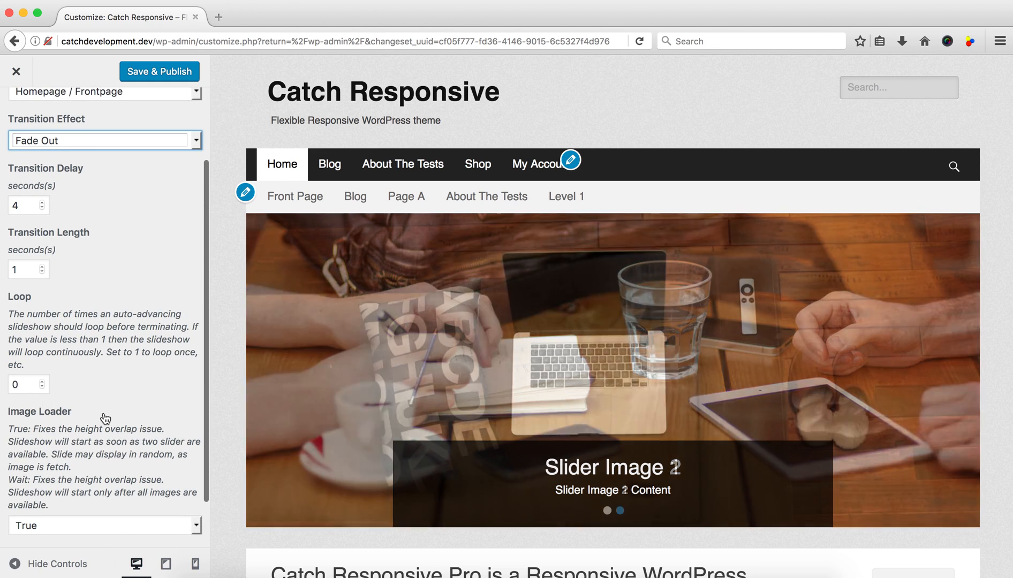
scroll("down", 3)
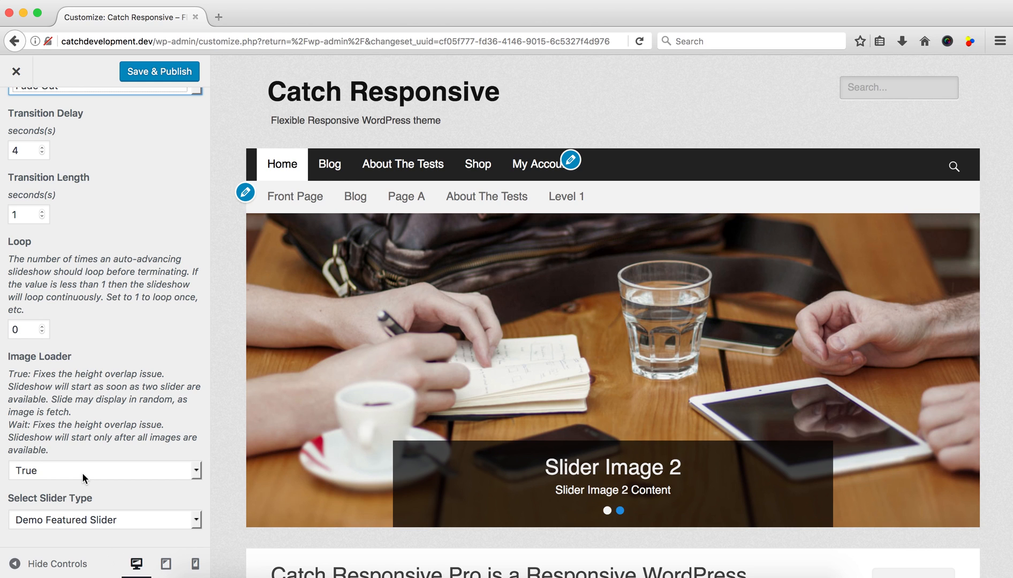
mouse_move(94, 516)
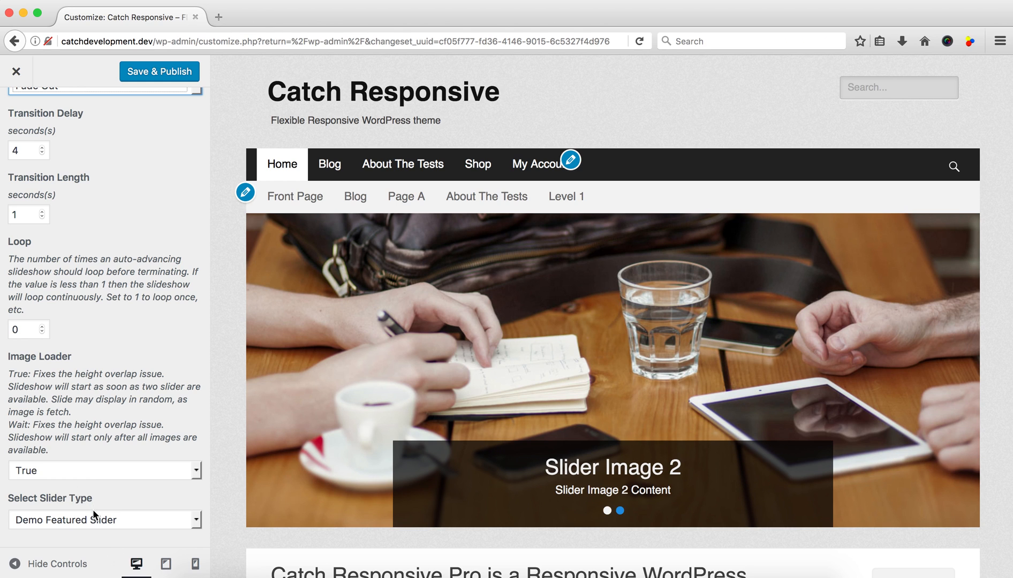
Switch the slider type to Featured Image Slider and scroll to Featured Slide #1.
left_click(103, 519)
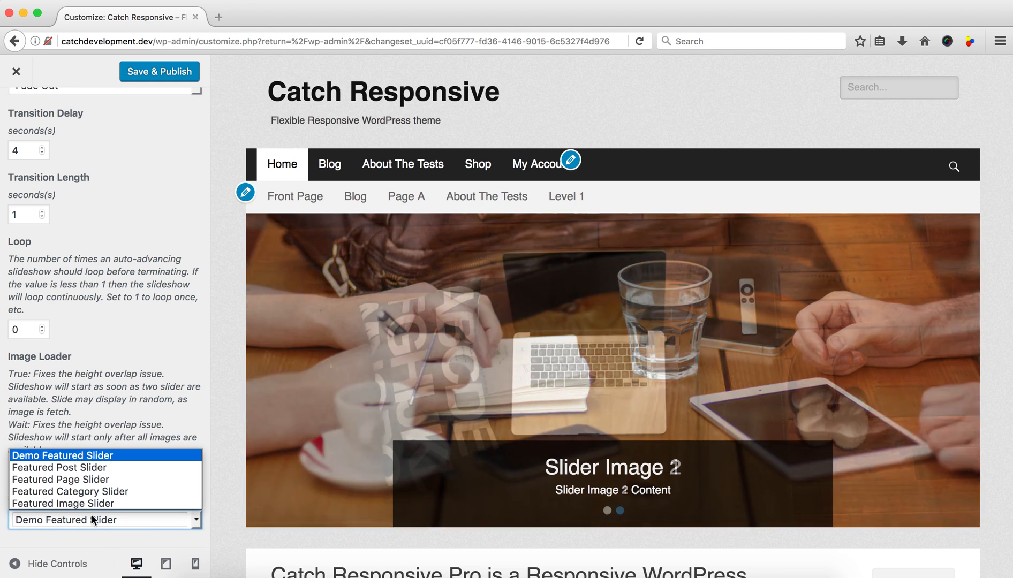
mouse_move(62, 503)
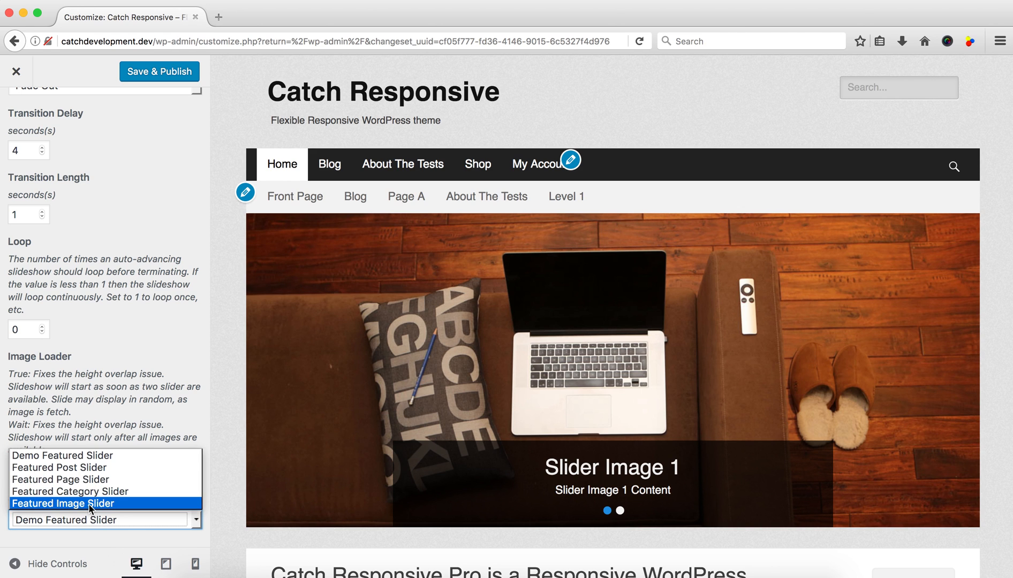
left_click(81, 504)
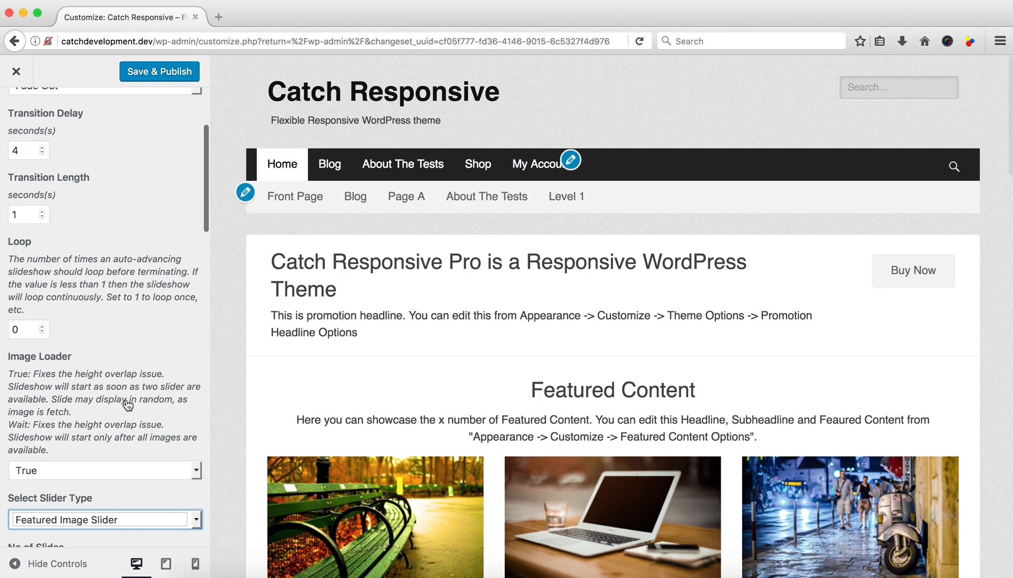
scroll("down", 3)
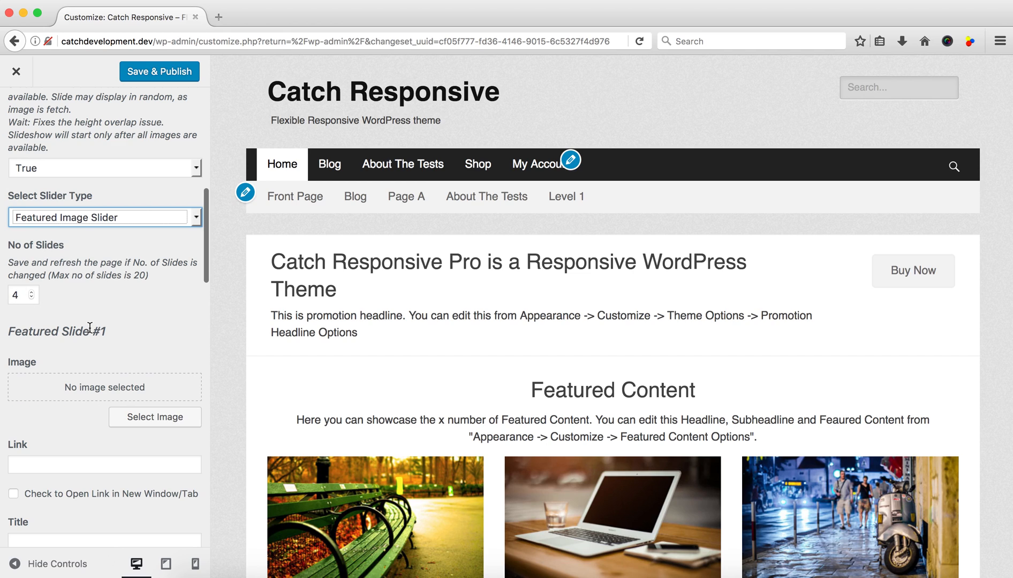
scroll("down", 3)
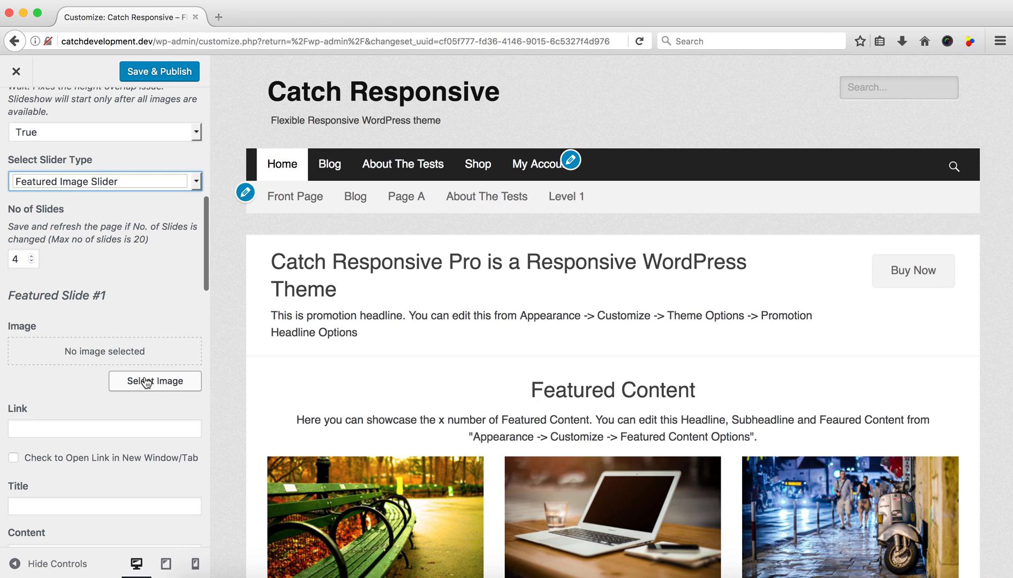
Upload baudha-93572.jpg and set it as Featured Slide #1's image.
left_click(155, 381)
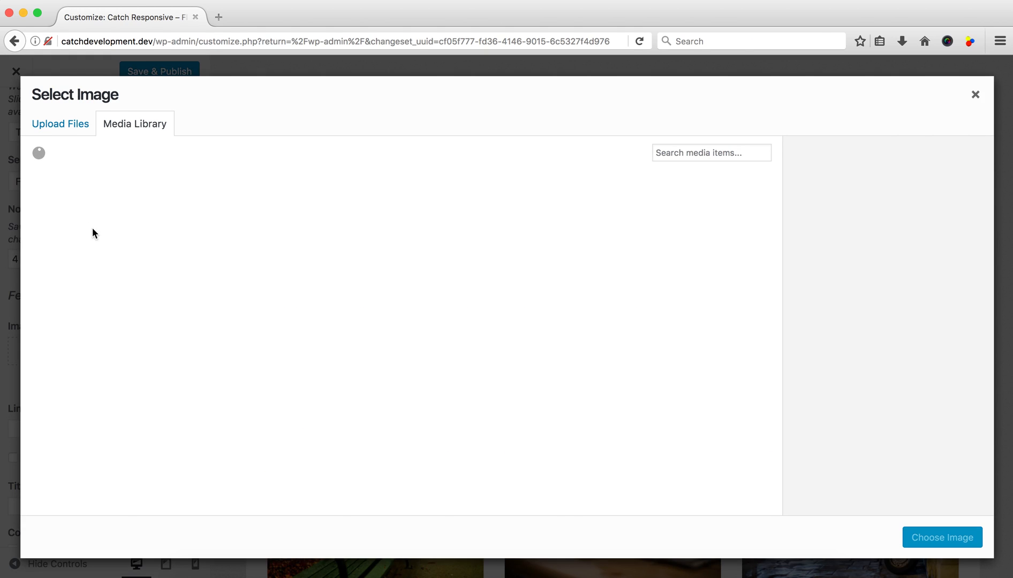
left_click(59, 123)
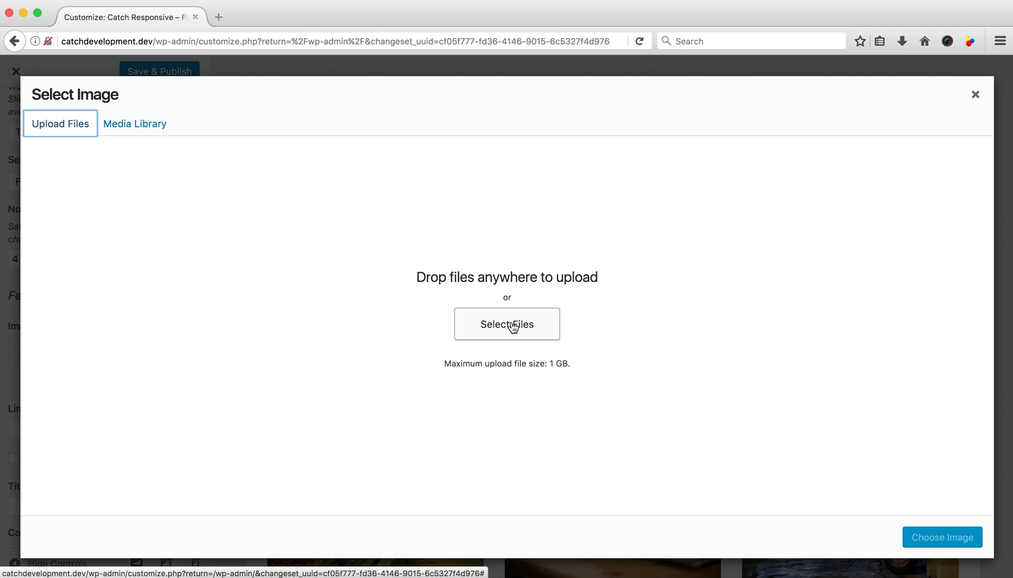
mouse_move(528, 354)
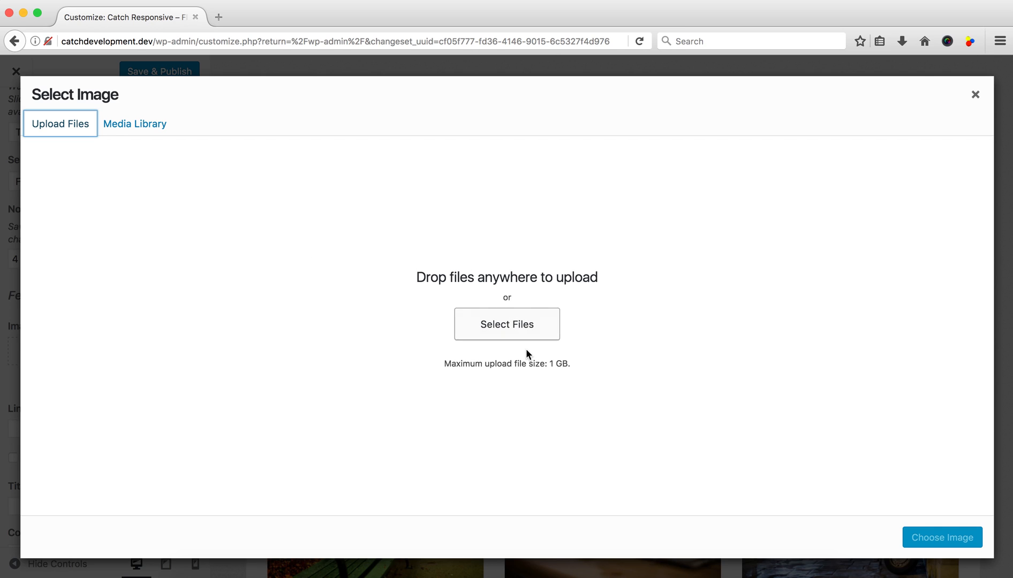
left_click(507, 324)
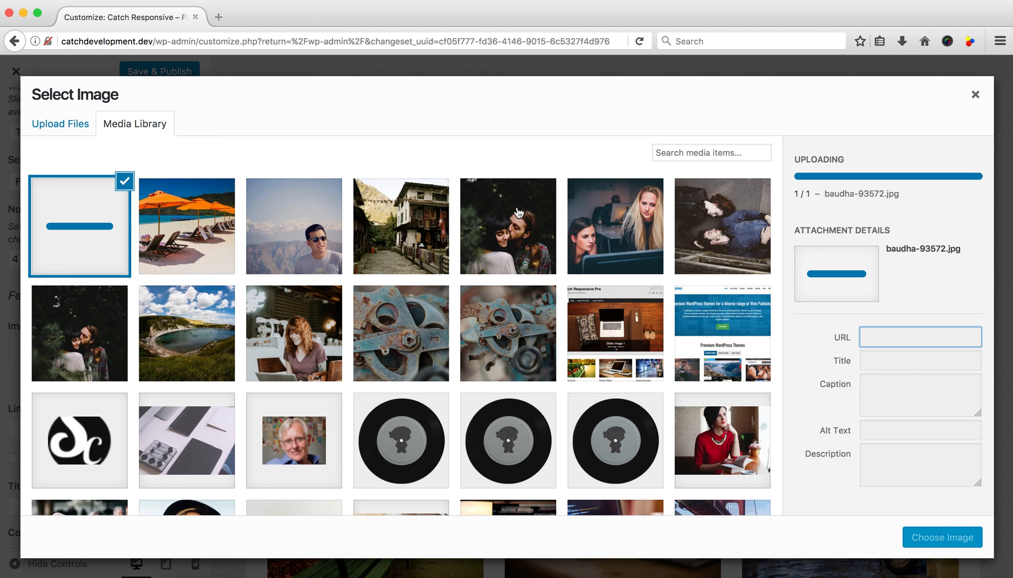
mouse_move(564, 85)
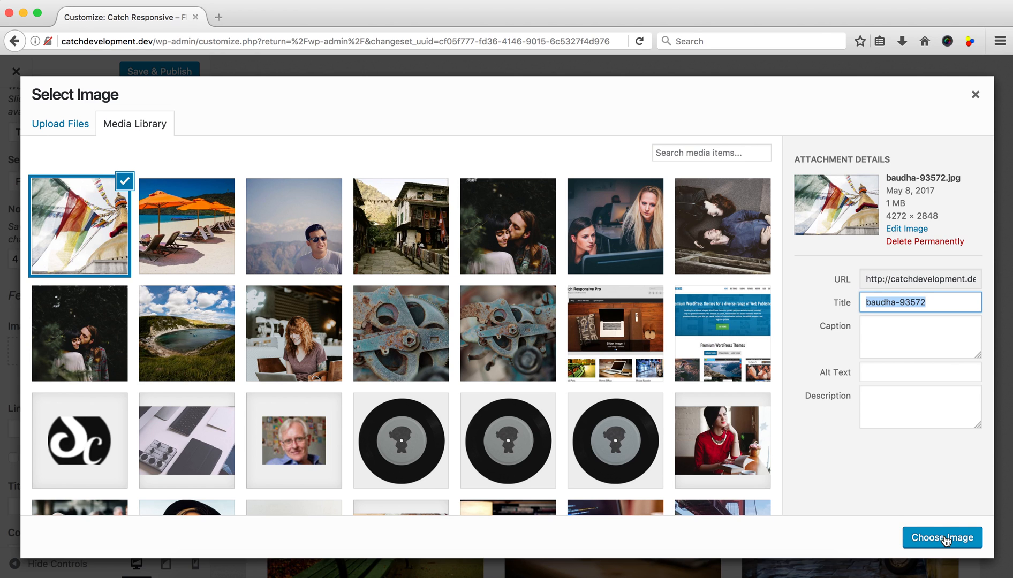
left_click(941, 537)
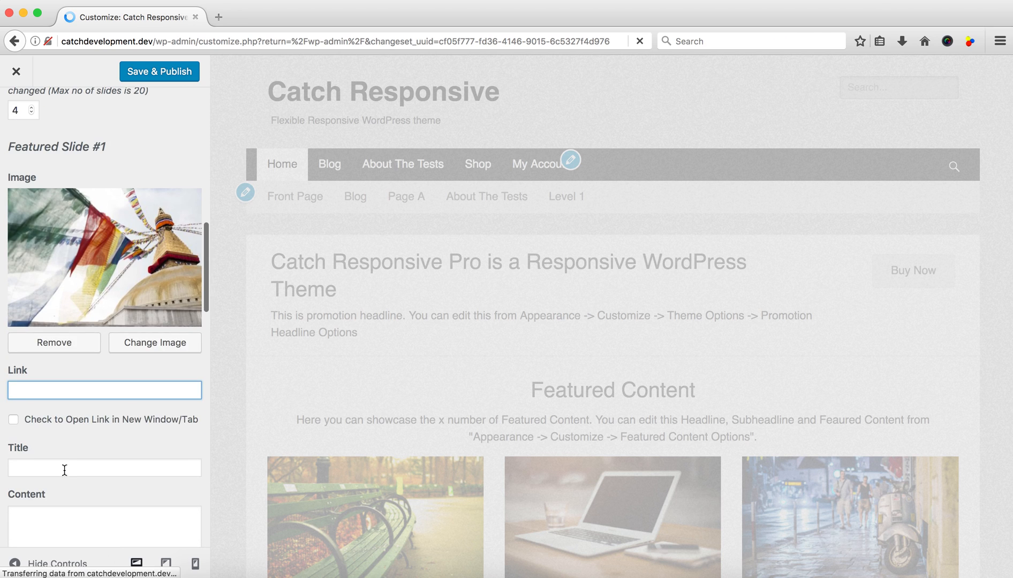
Link Featured Slide #1 to catchthemes.com, opening in a new tab.
type("catchthenes")
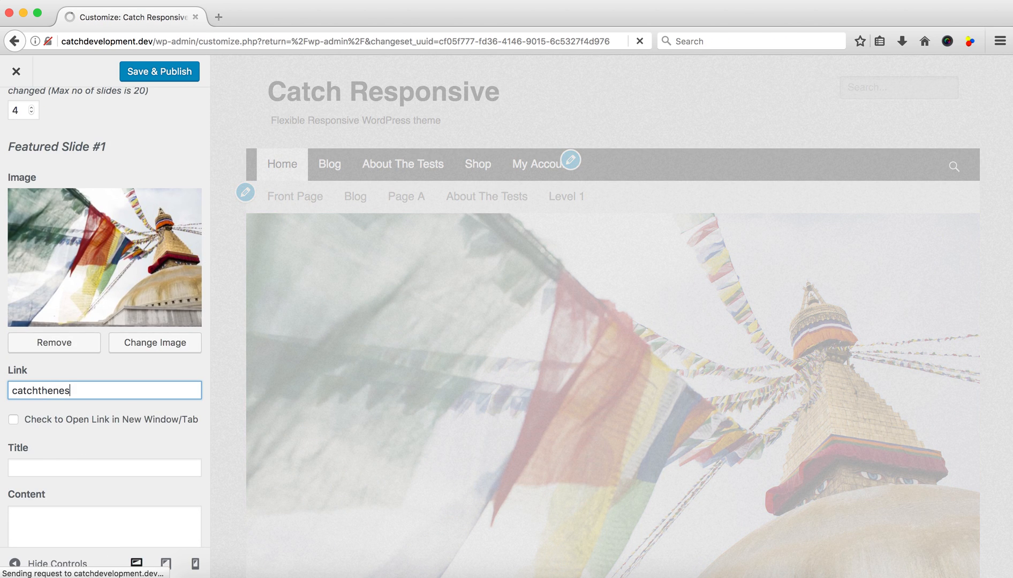
type("mes.com")
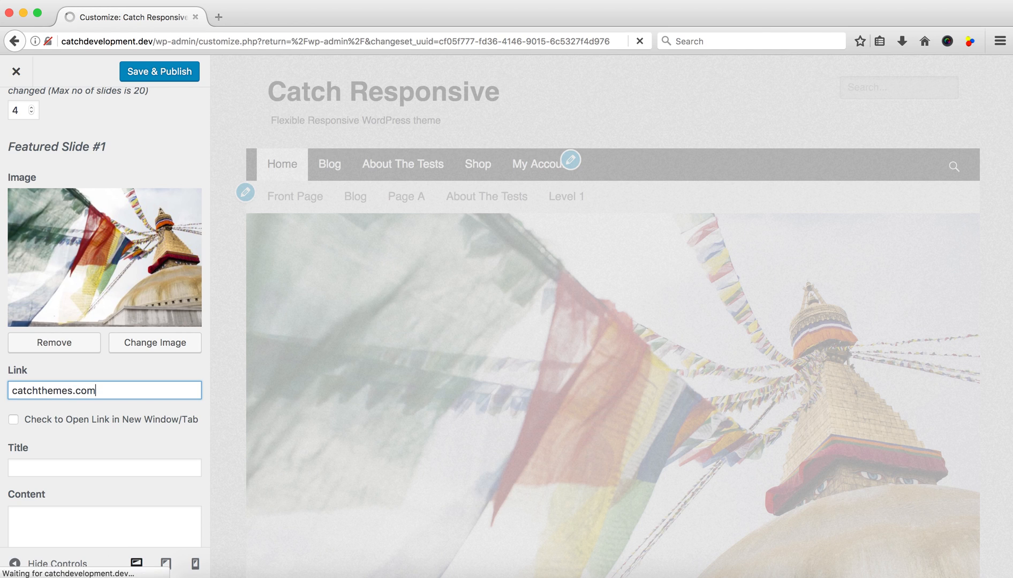
mouse_move(95, 425)
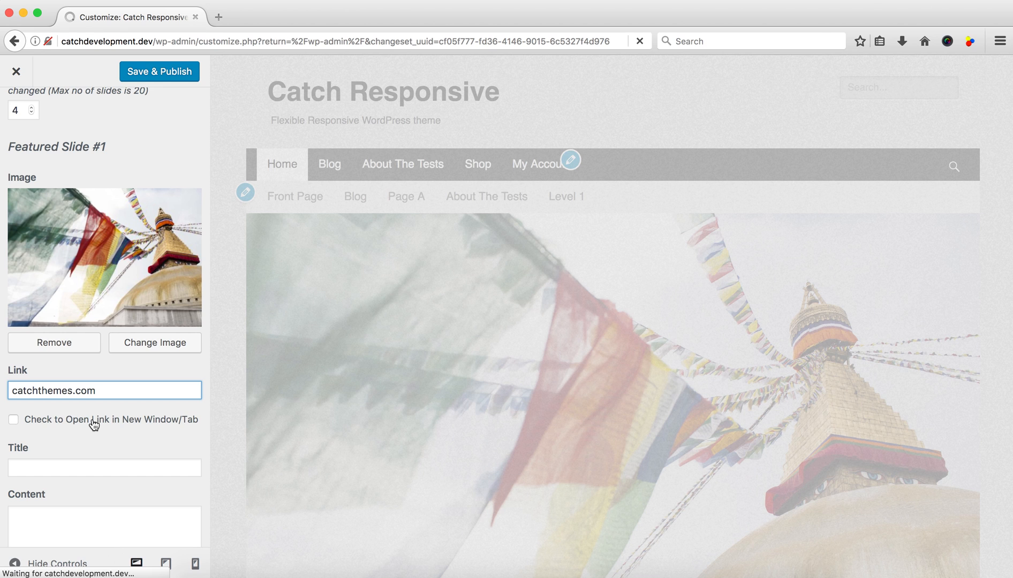
left_click(13, 419)
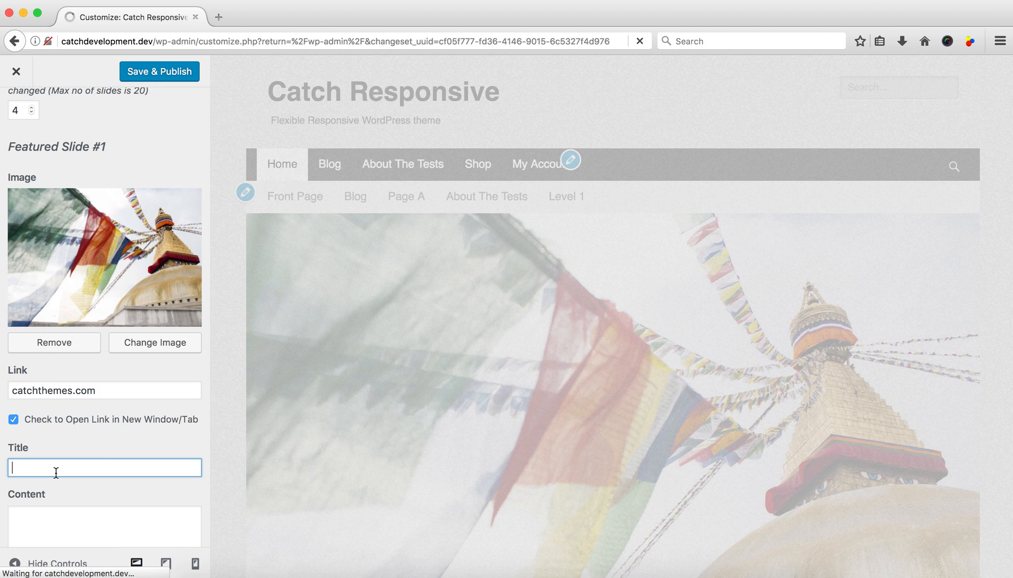
Title the slide 'Slider one' with content 'This is slider one content'.
type("Slid")
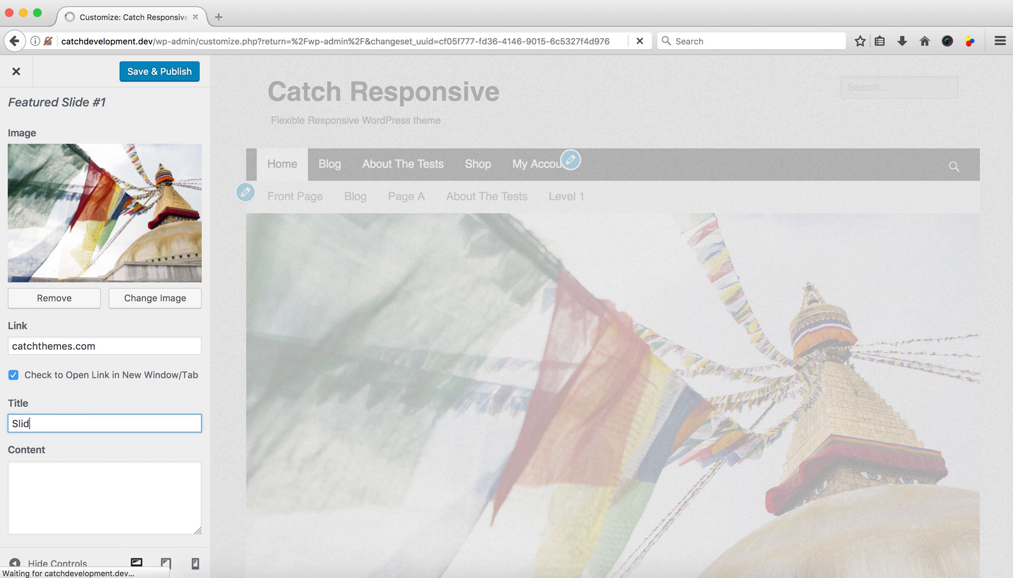
type("er one")
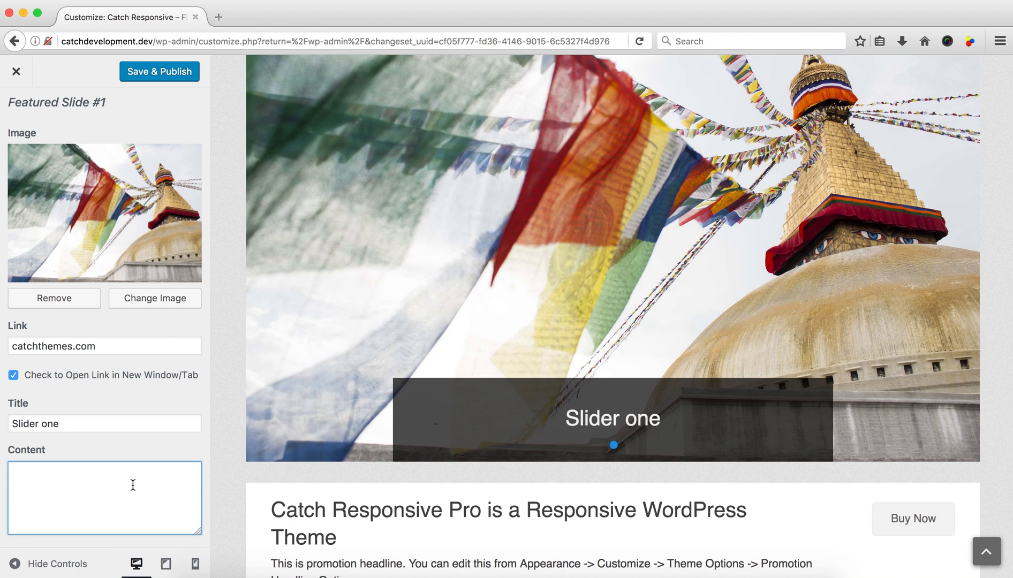
type("This i")
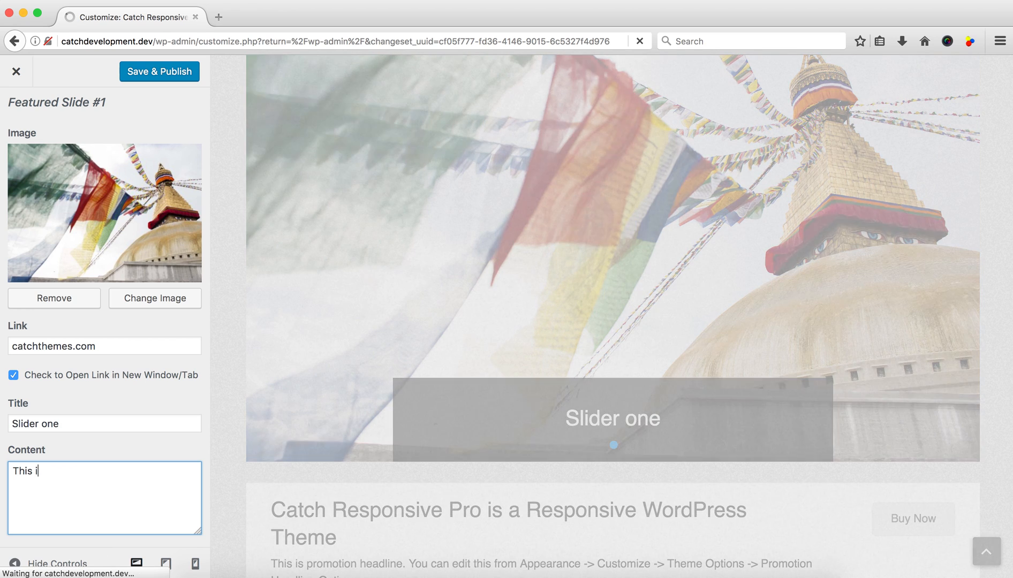
type("s slider one content.")
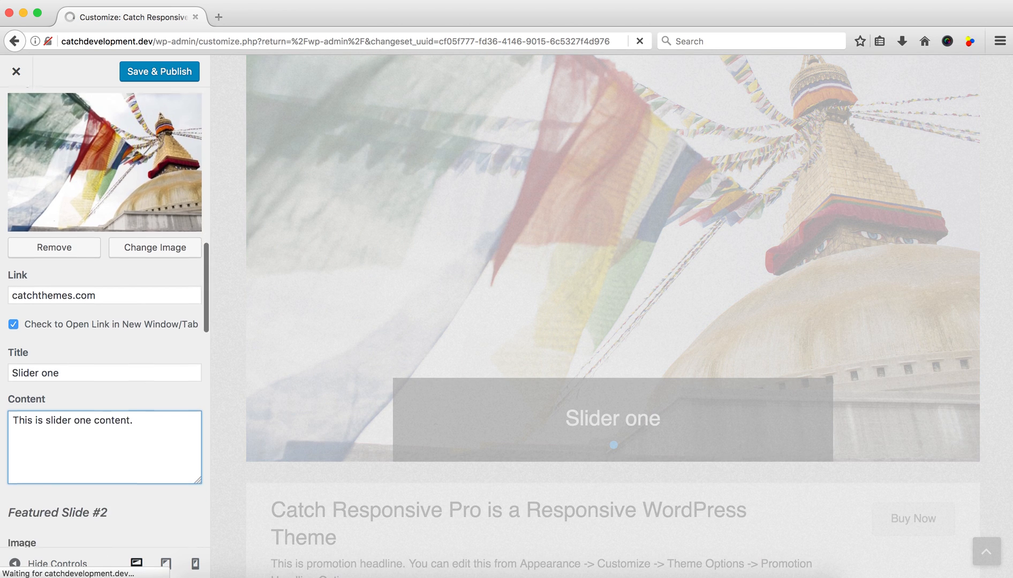
Set the cropped-felix-russell-saw couple photo from the media library as Featured Slide #2's image.
scroll("down", 3)
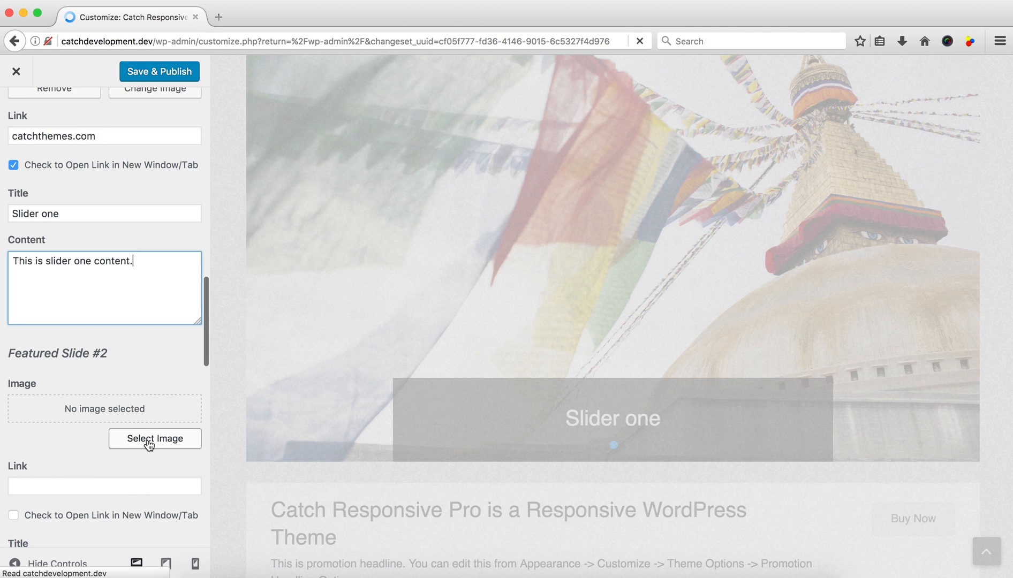
left_click(154, 439)
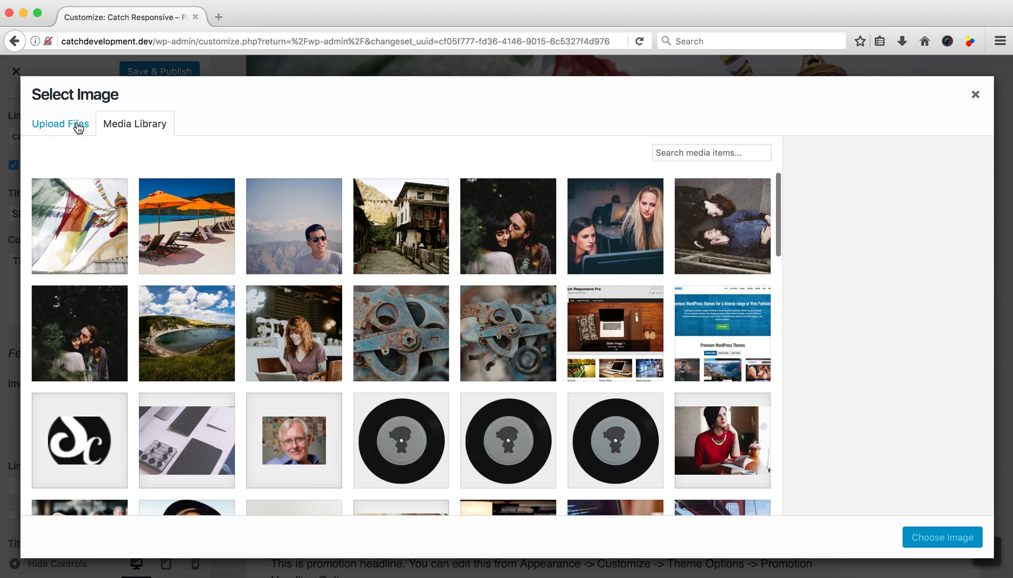
left_click(135, 123)
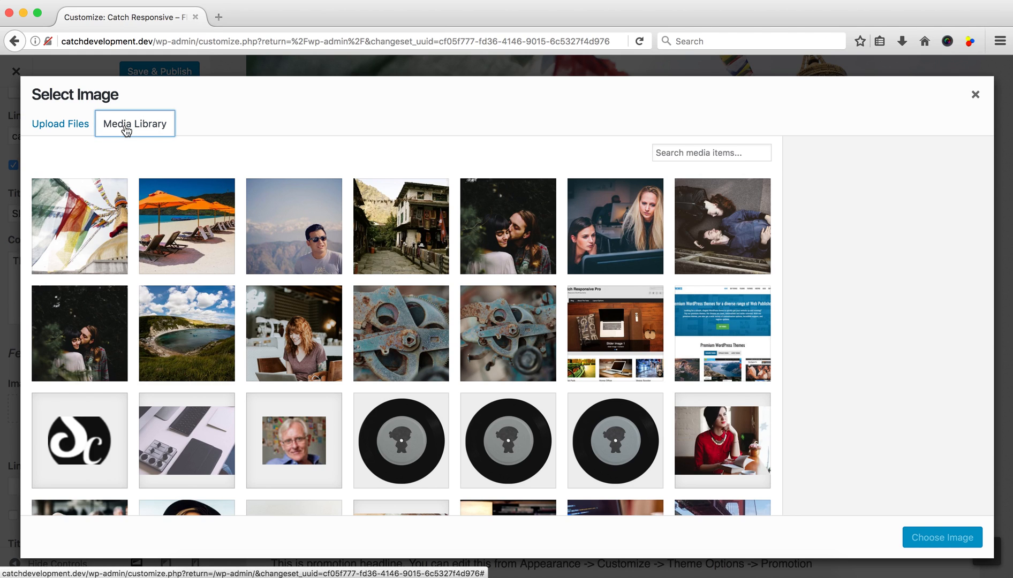
mouse_move(520, 226)
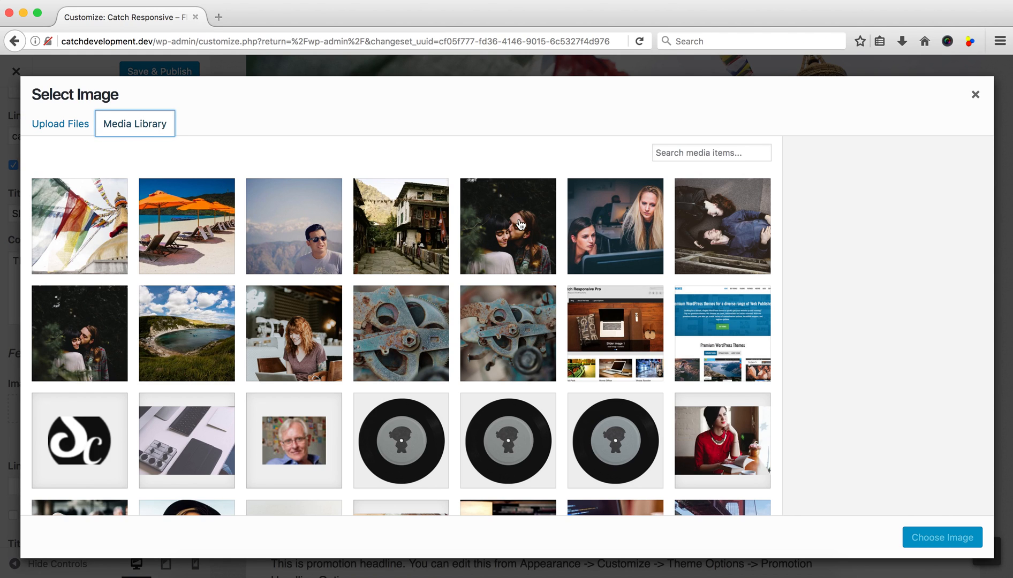
left_click(508, 225)
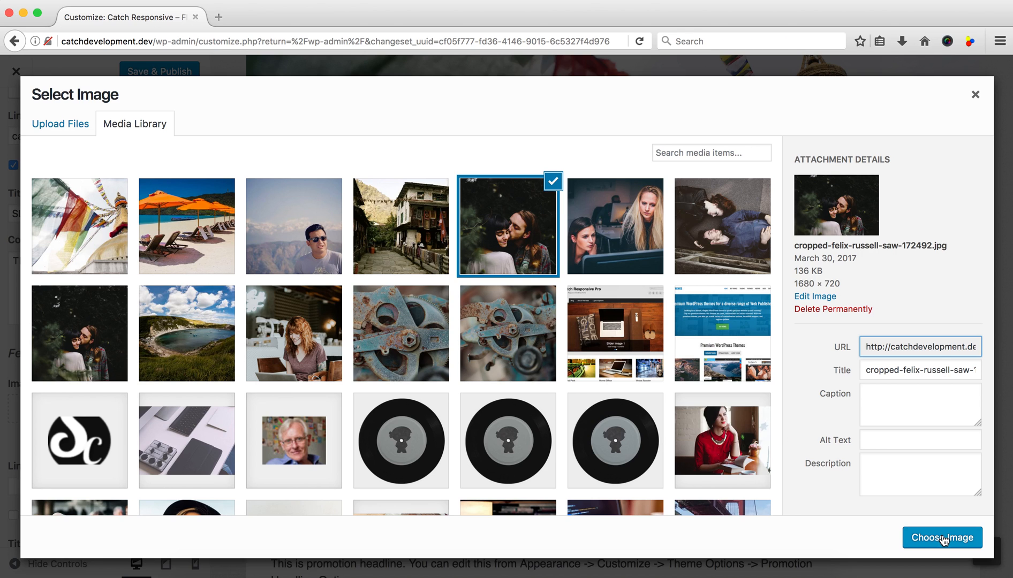
left_click(942, 537)
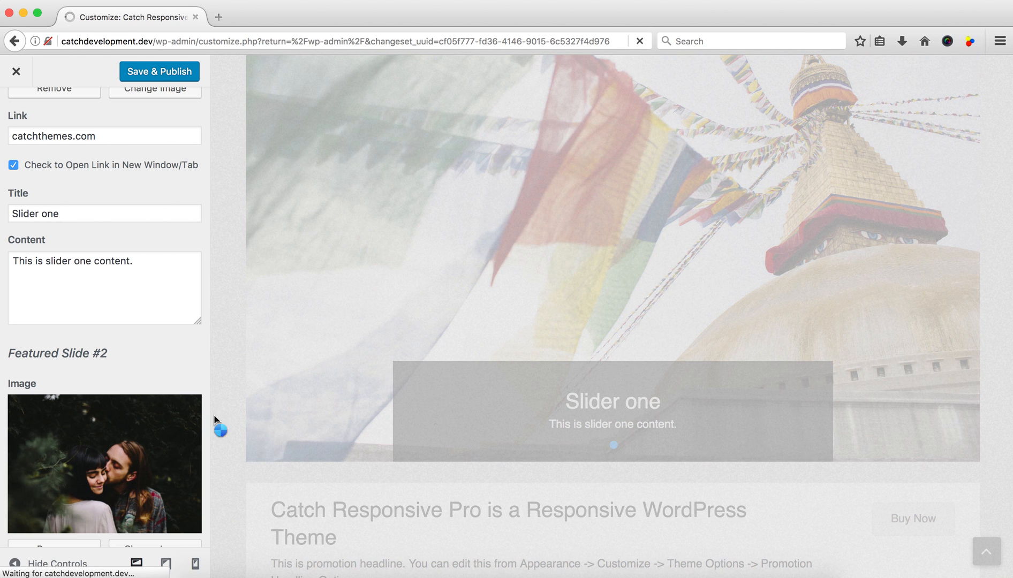
scroll("down", 3)
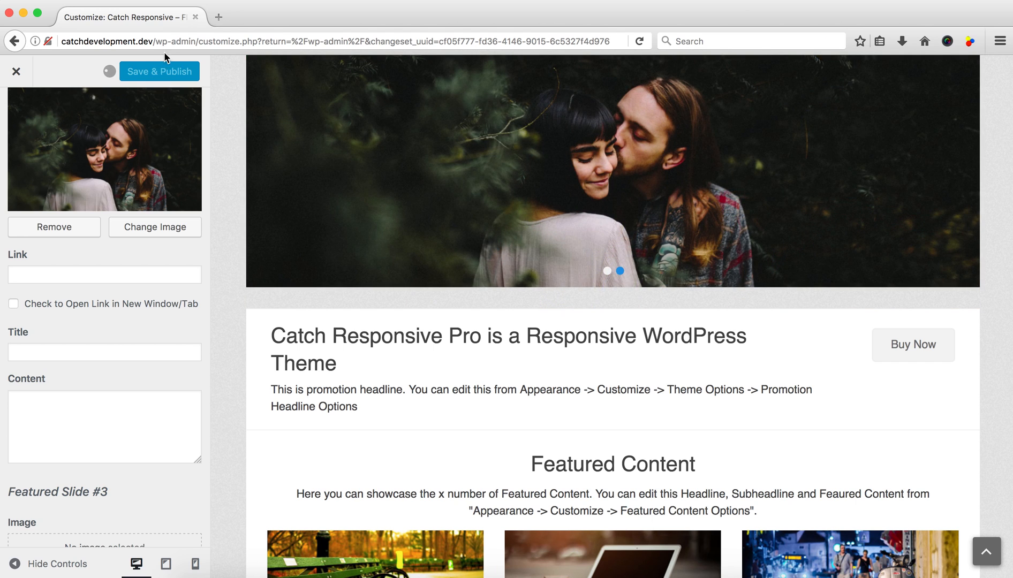
Publish the Customizer changes and view the featured slider on the live homepage.
left_click(159, 72)
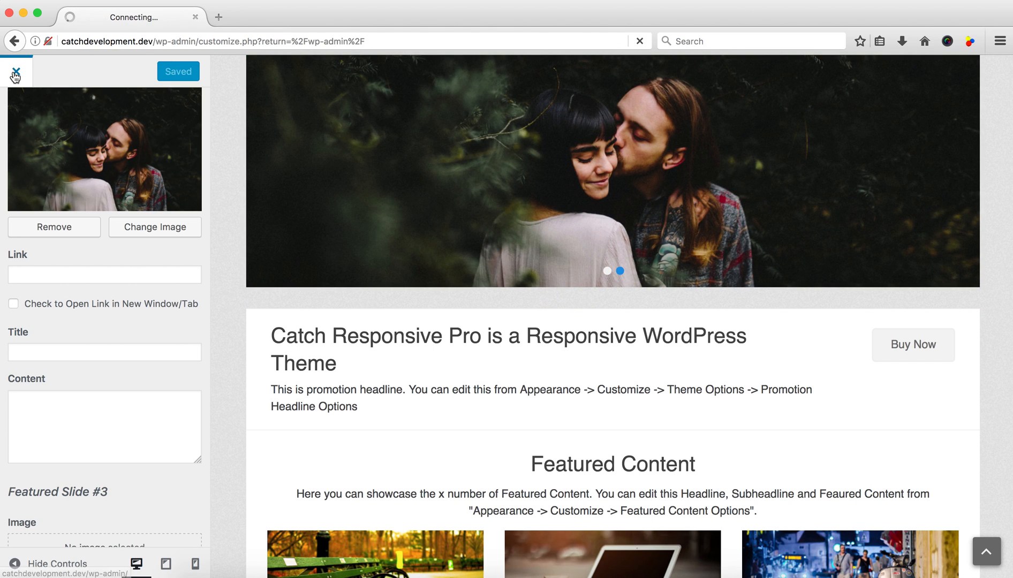
left_click(15, 70)
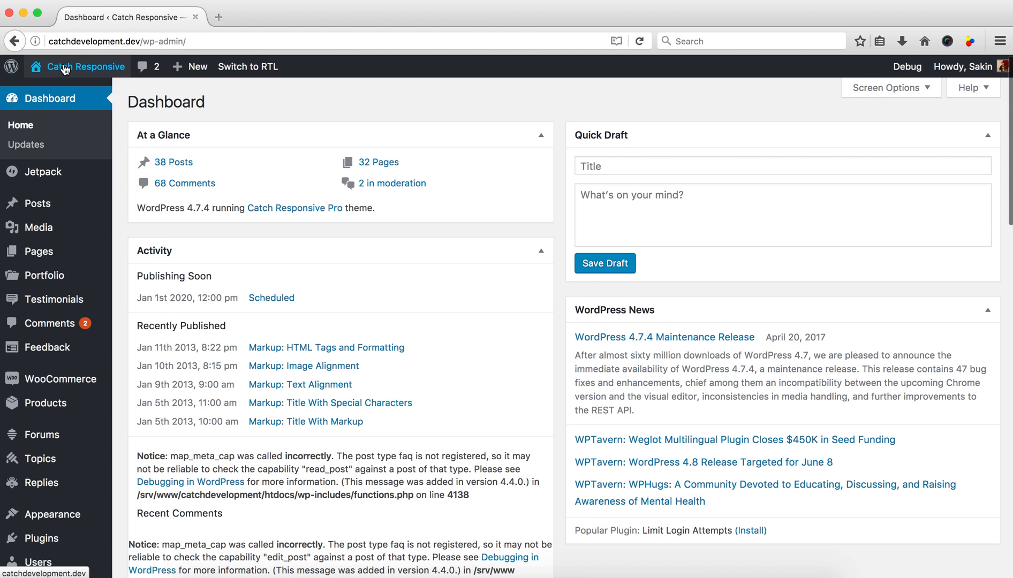
left_click(85, 67)
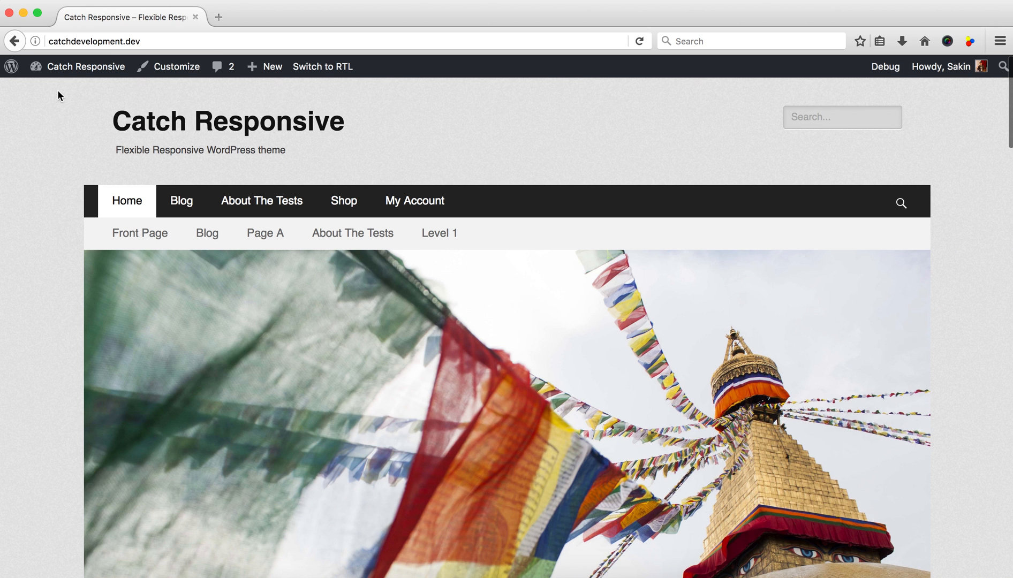
scroll("down", 3)
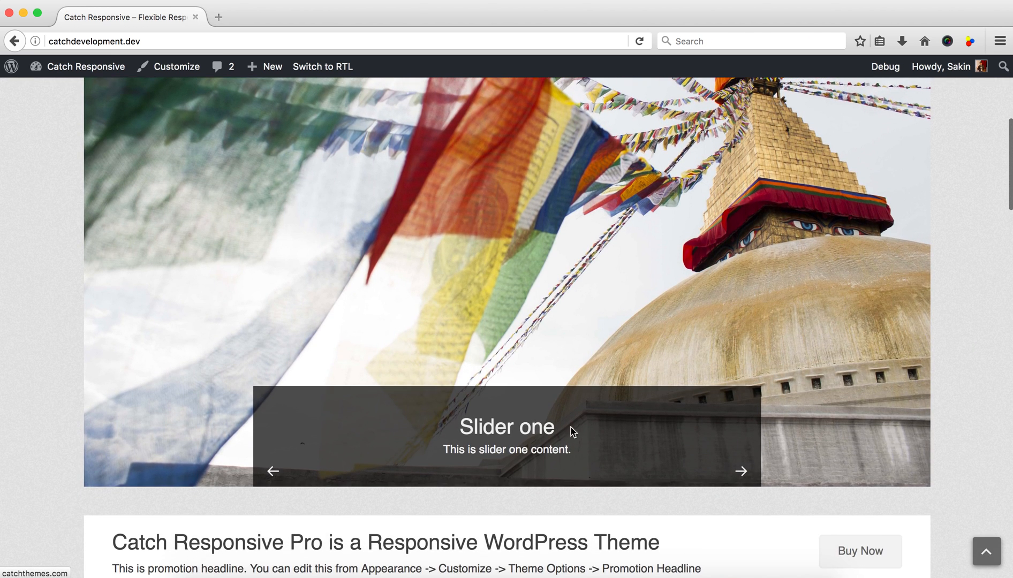
mouse_move(553, 380)
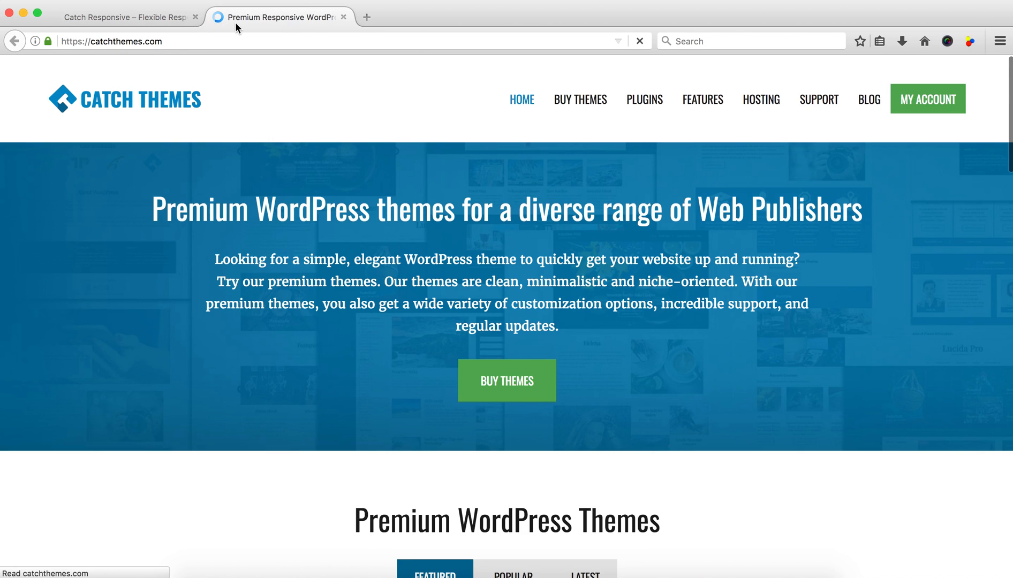
Return to the site tab and scroll the homepage to see the couple-photo slide.
left_click(126, 16)
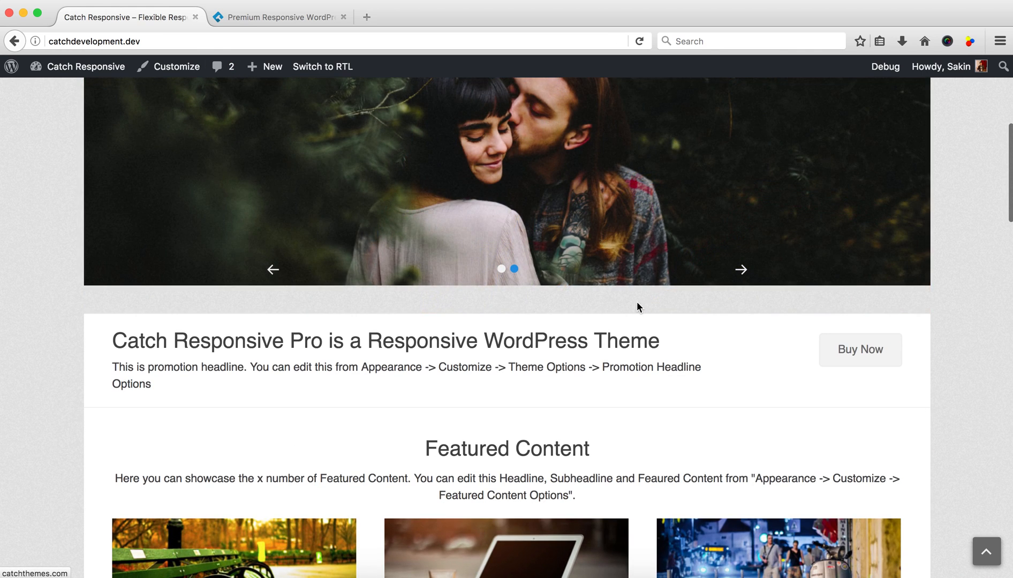
scroll("up", 3)
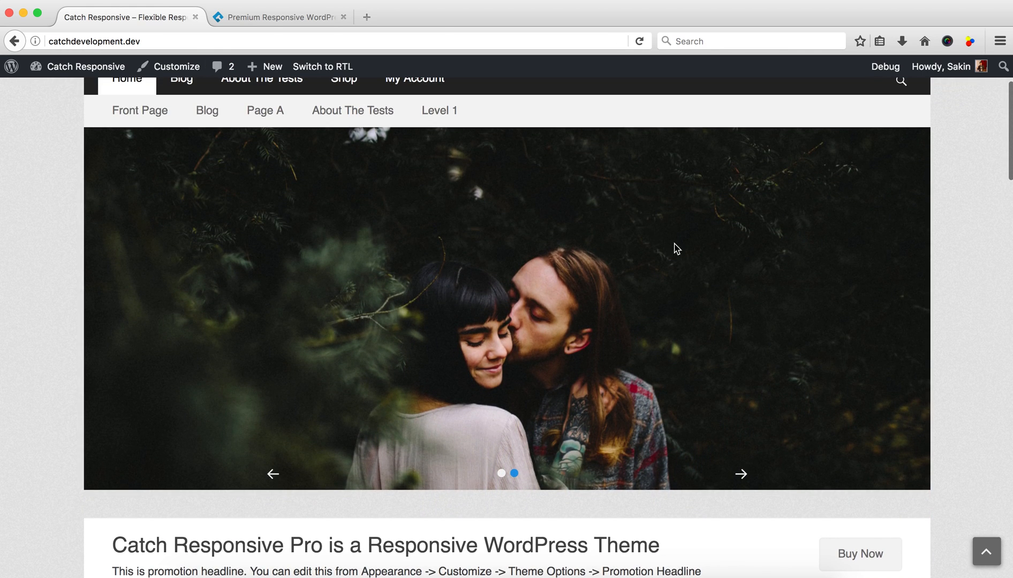
mouse_move(575, 431)
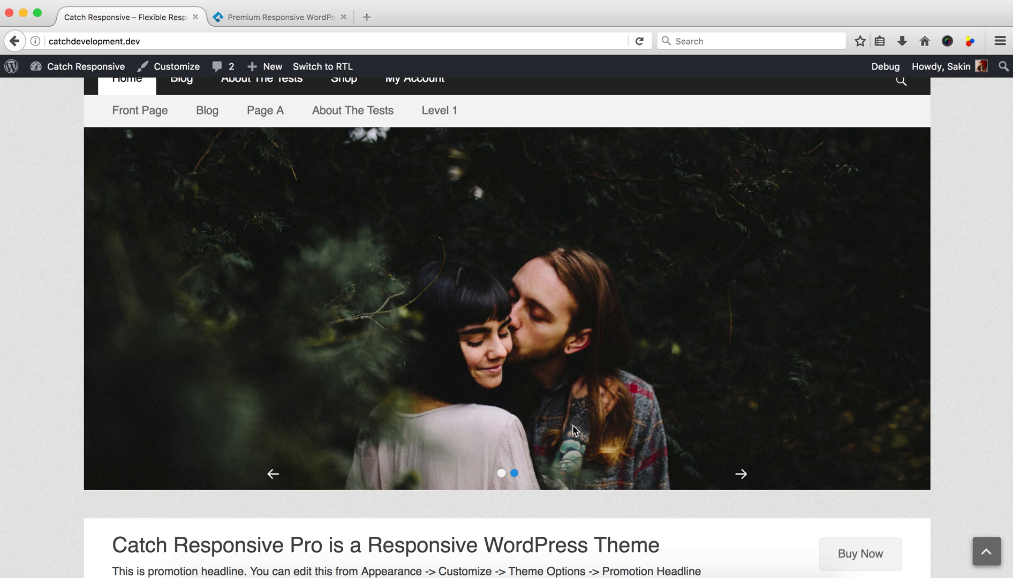
mouse_move(548, 461)
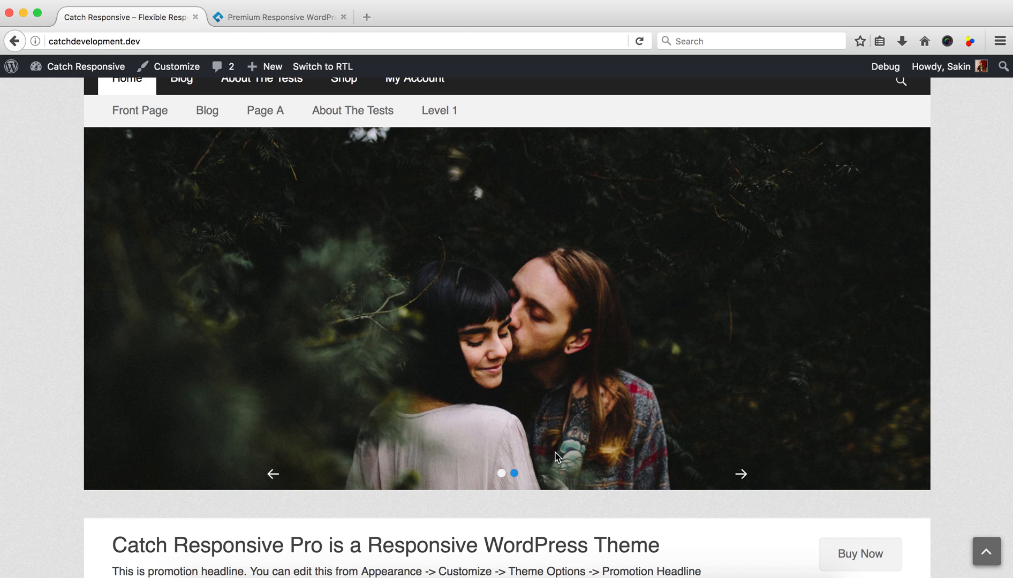
scroll("up", 3)
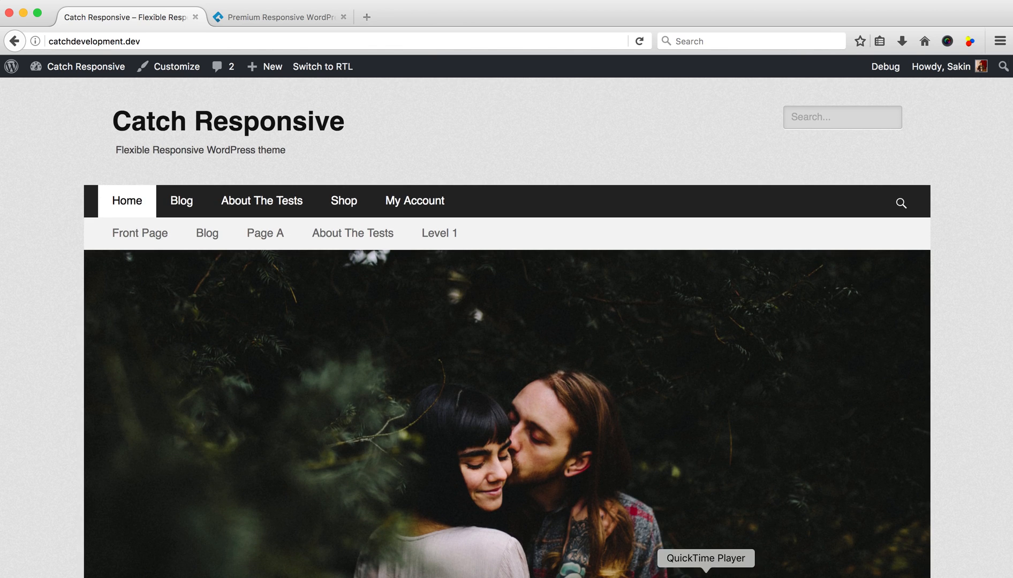
mouse_move(748, 441)
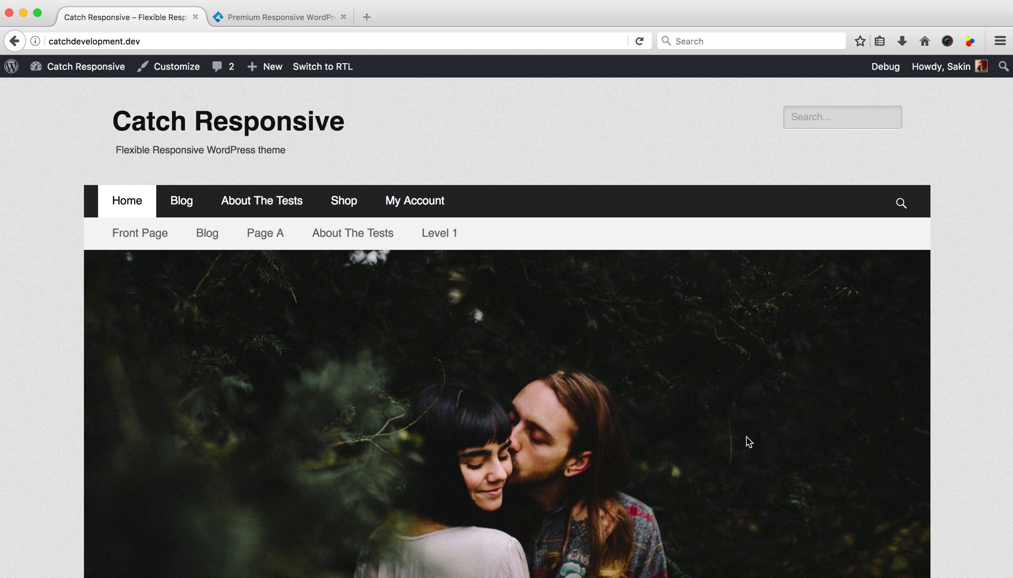